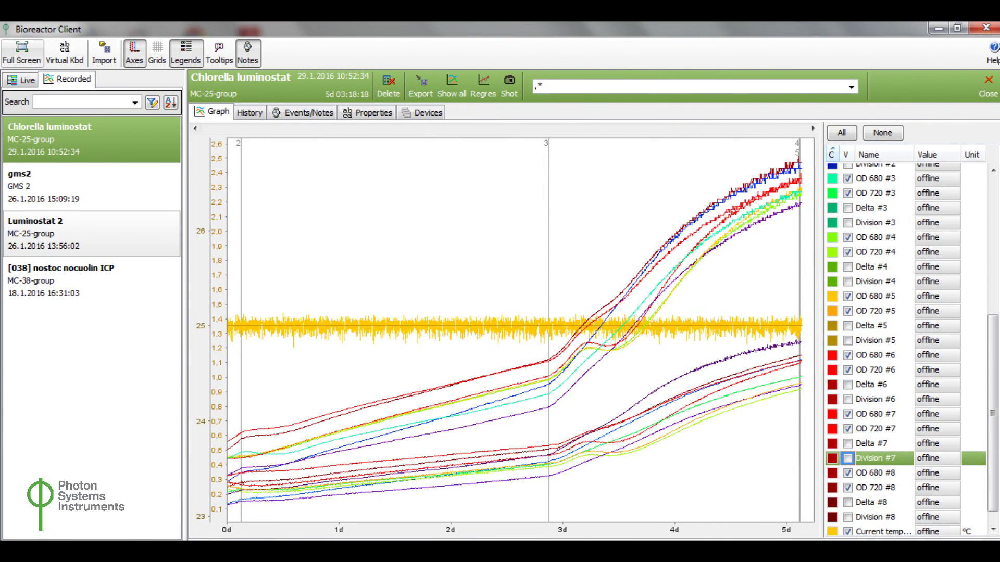
# Show the live MC-57-group experiment Inokulum pro mikrodesticky with its current sensor values.
pyautogui.click(43, 413)
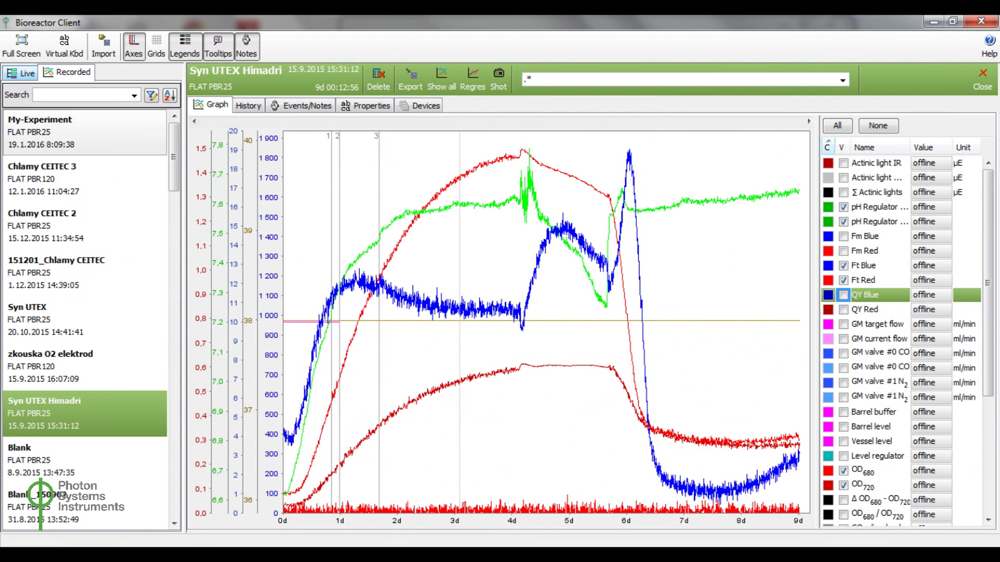
pyautogui.click(49, 119)
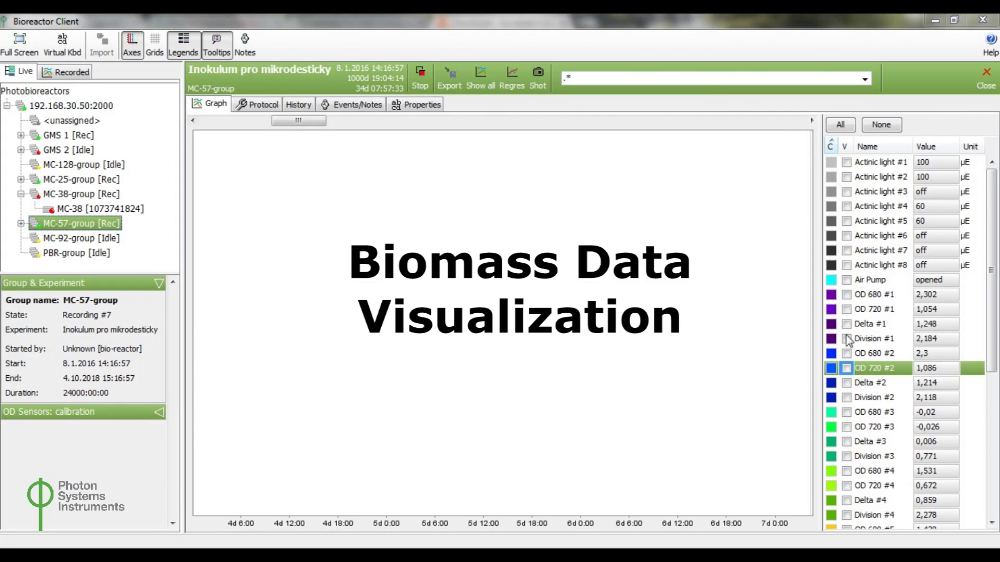
# Plot the OD 680 #2 and OD 720 #2 growth curves on the graph.
pyautogui.click(847, 353)
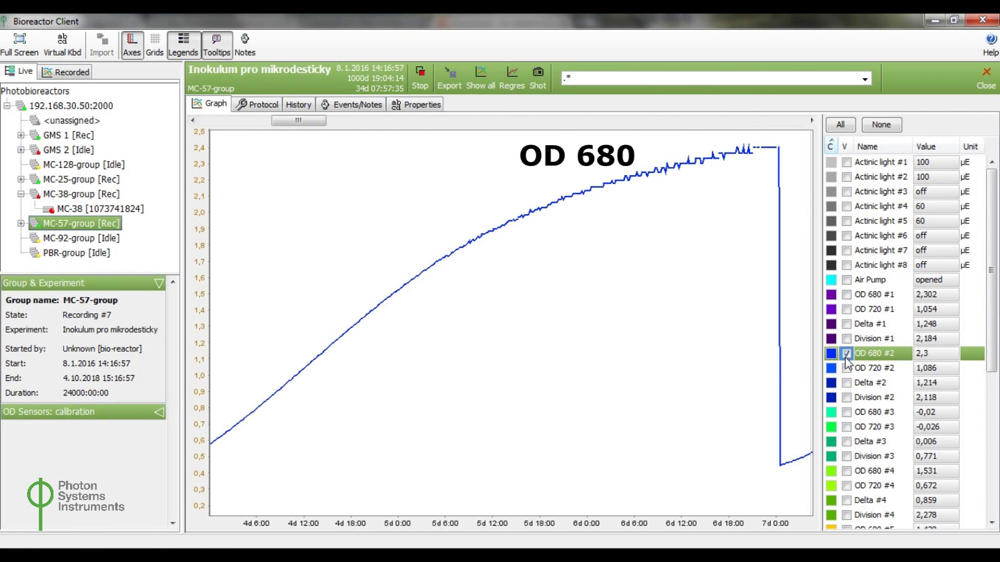
pyautogui.click(845, 367)
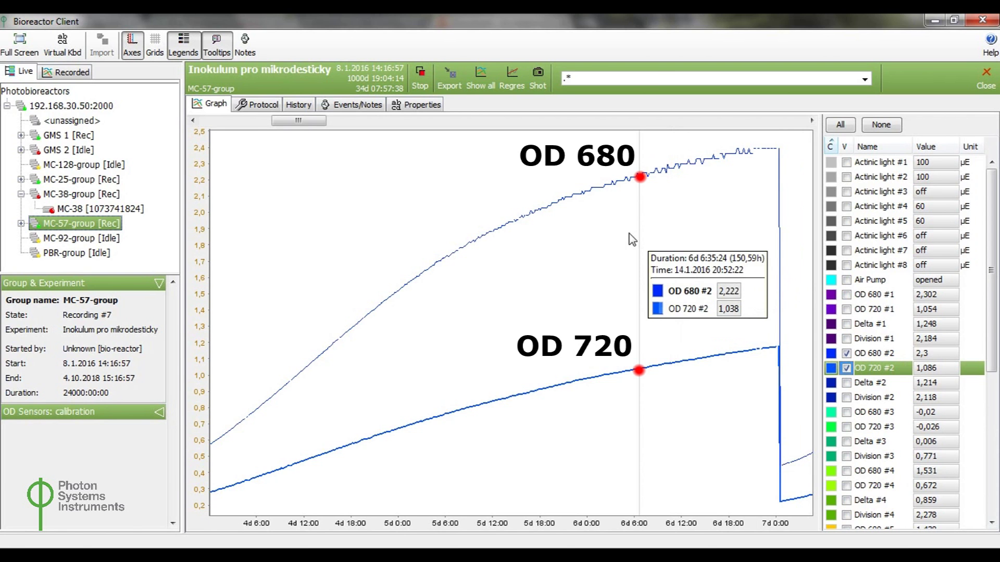
# View MC-38-group's protocol script, then show the recorded SY-WT - 157 experiment.
pyautogui.click(81, 208)
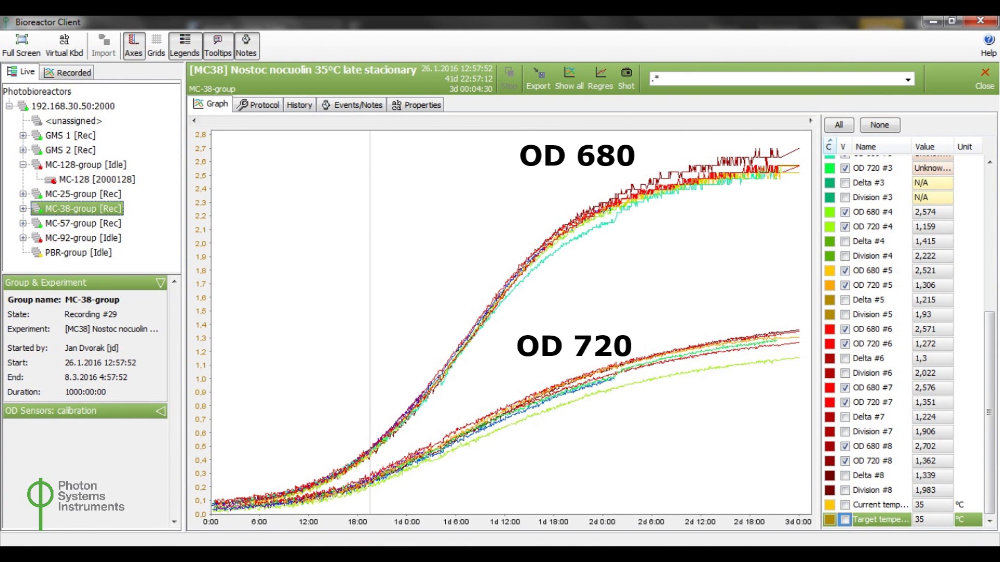
pyautogui.click(263, 105)
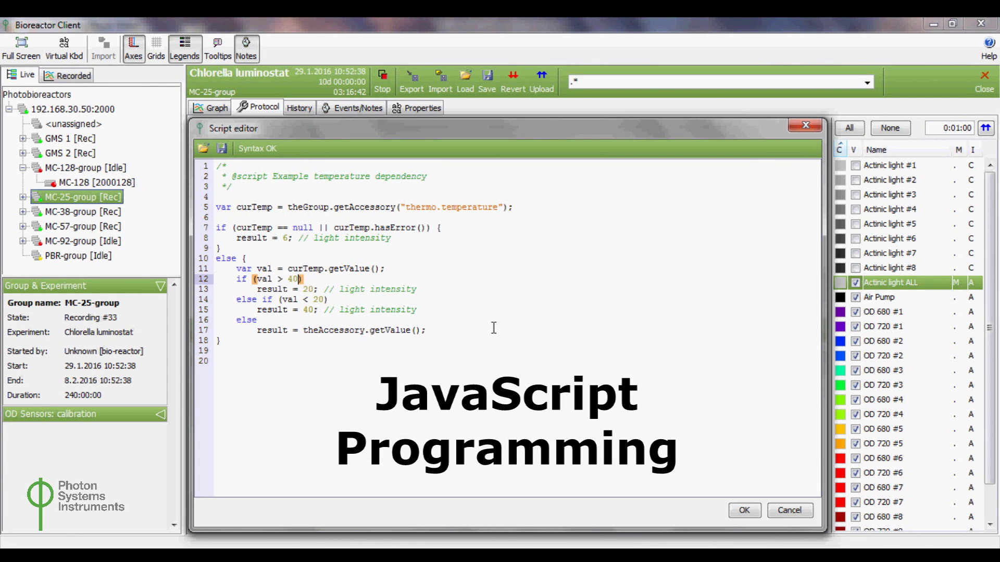
pyautogui.click(67, 72)
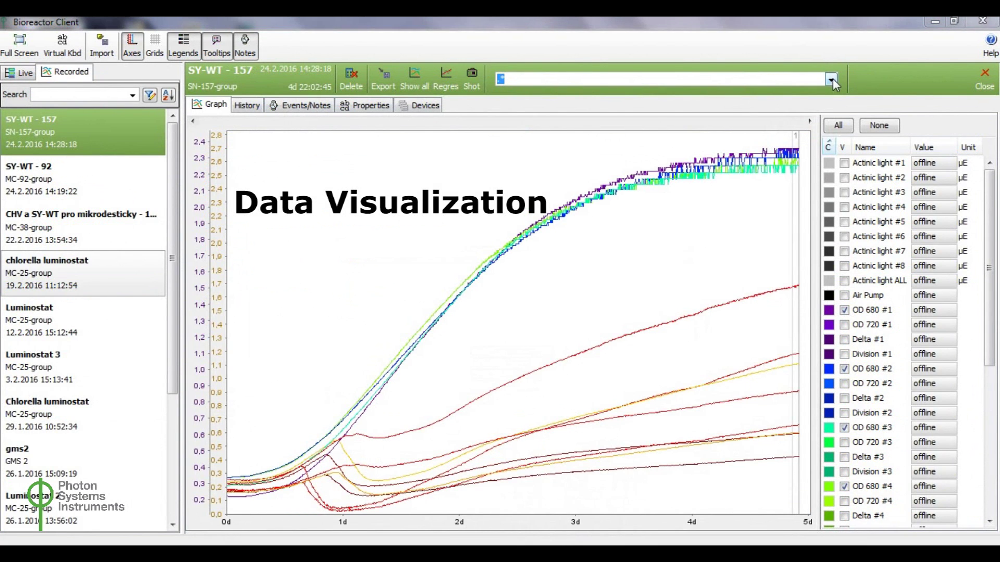
# Filter the SY-WT-157 curves to channels 1-4, then to channels 5-8.
pyautogui.click(832, 80)
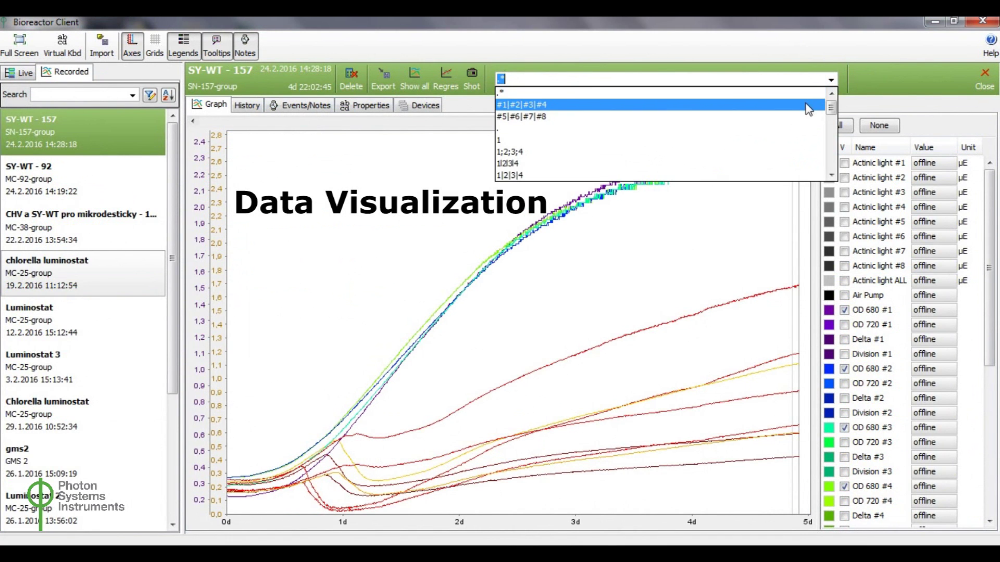
pyautogui.click(524, 104)
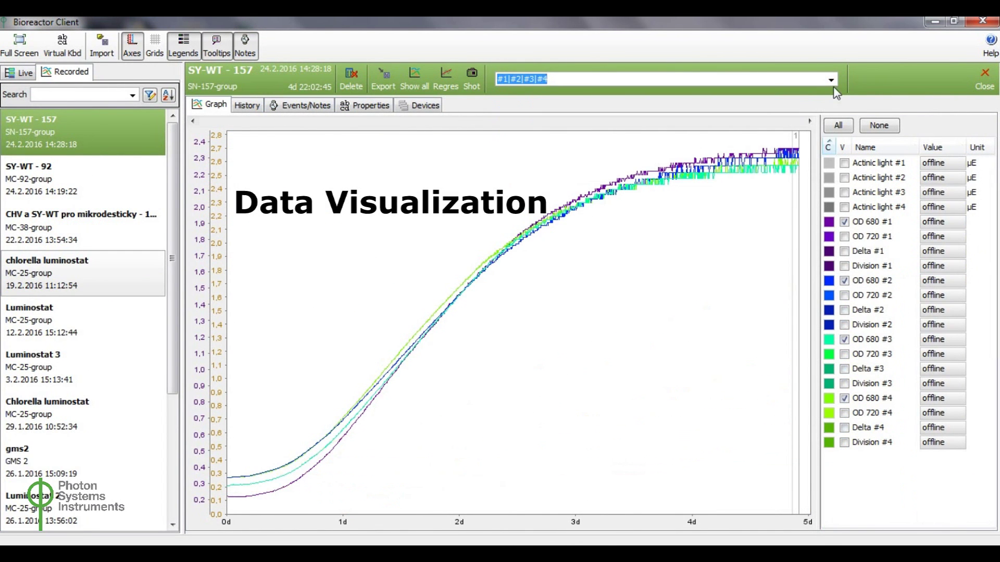
pyautogui.click(831, 79)
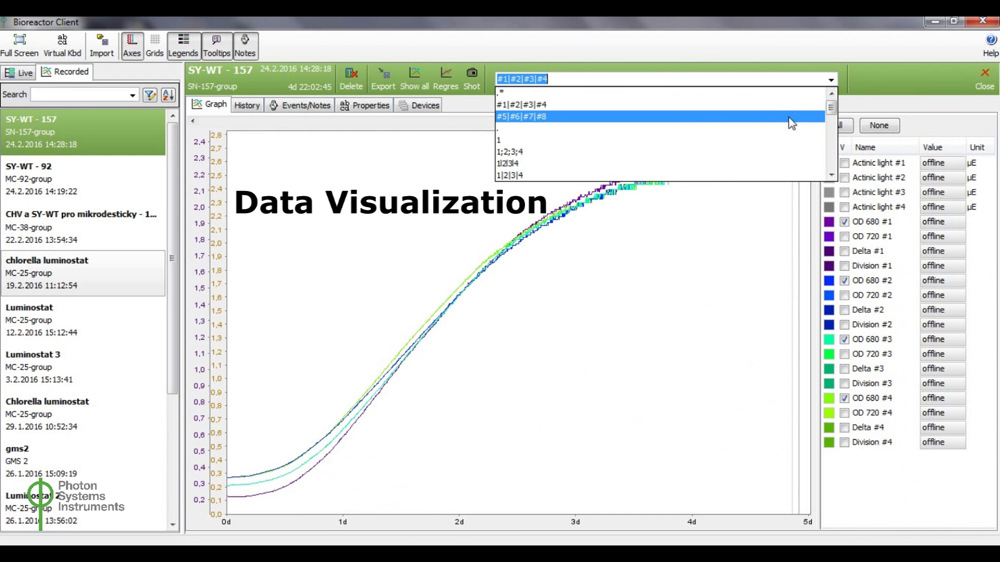
pyautogui.click(520, 115)
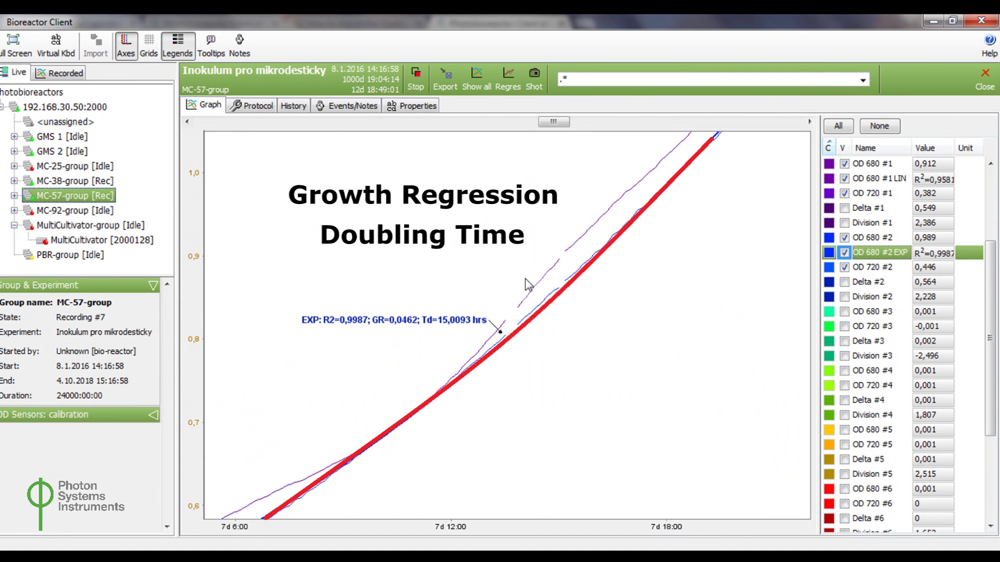
# Search experiments by medium 'BBM' and export the data to a multi-column CSV opened in Excel.
pyautogui.click(476, 76)
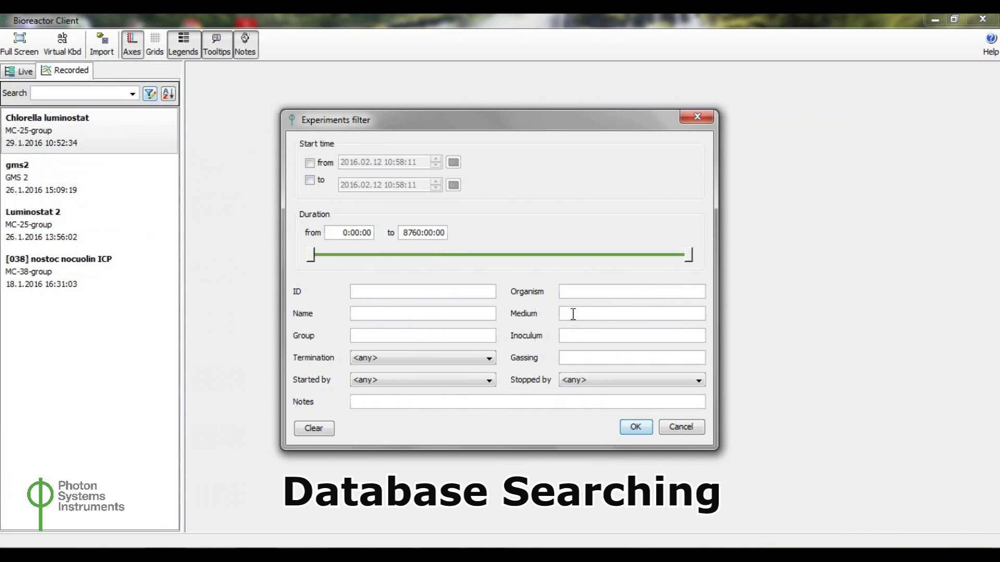
pyautogui.write('BB')
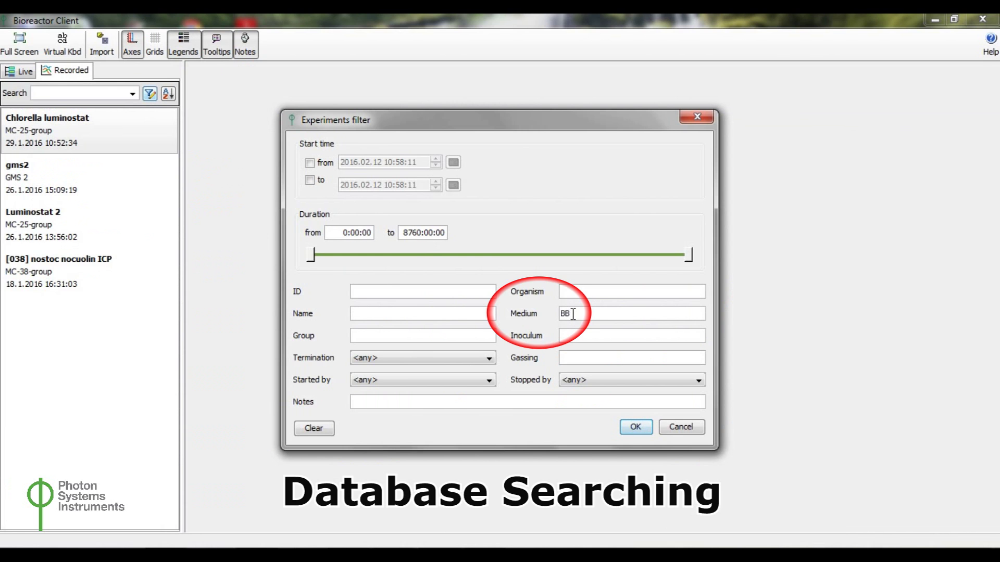
pyautogui.write('M')
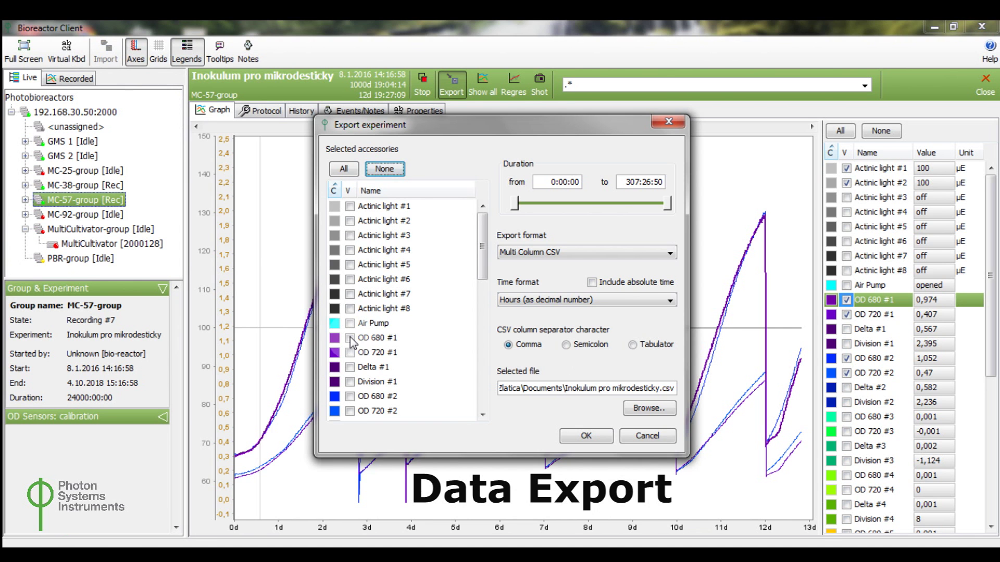
pyautogui.click(584, 435)
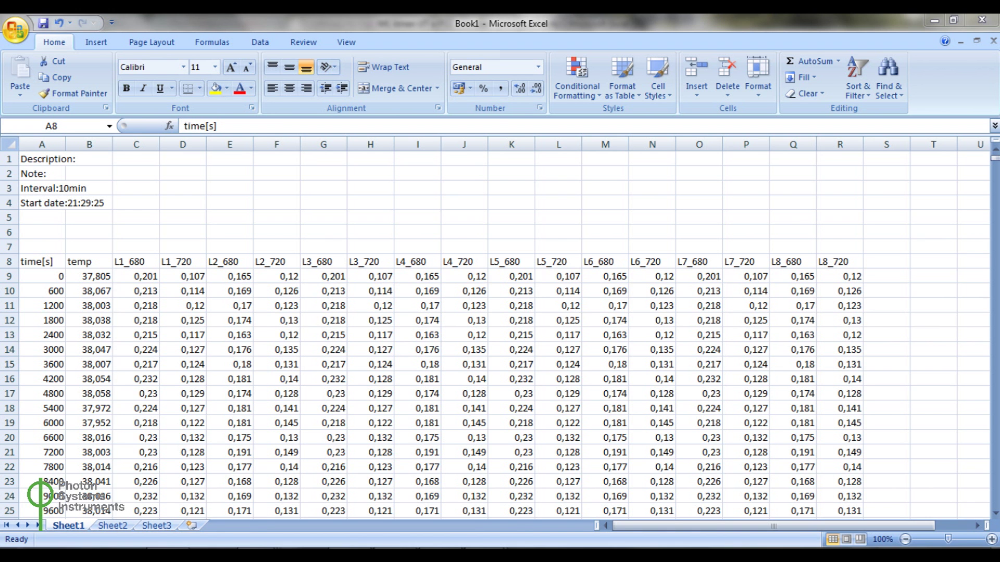